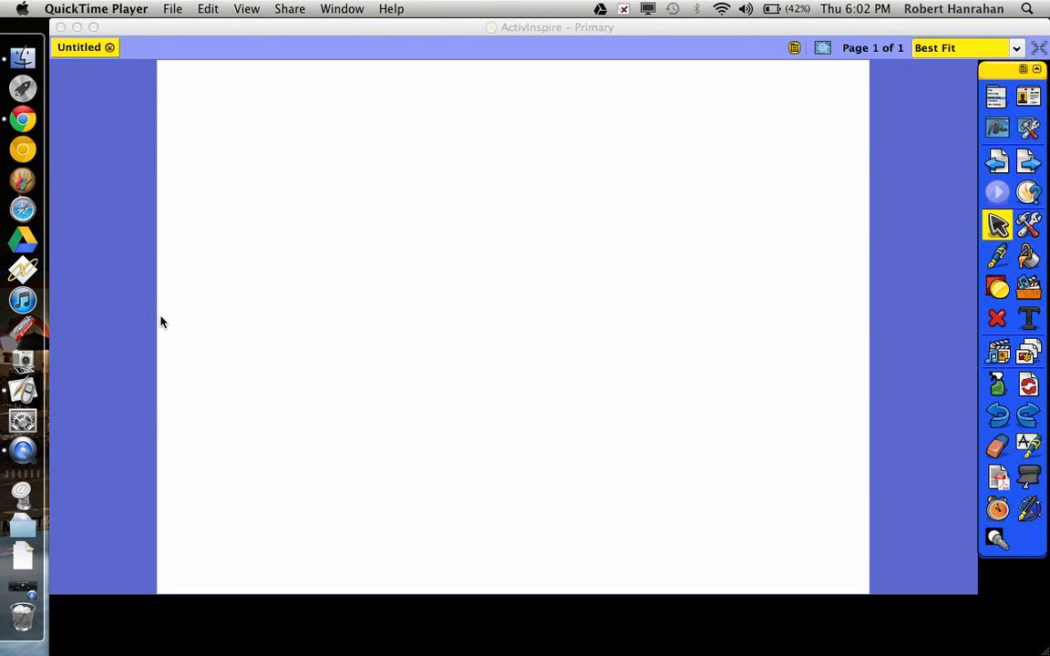
mouse_move(569, 514)
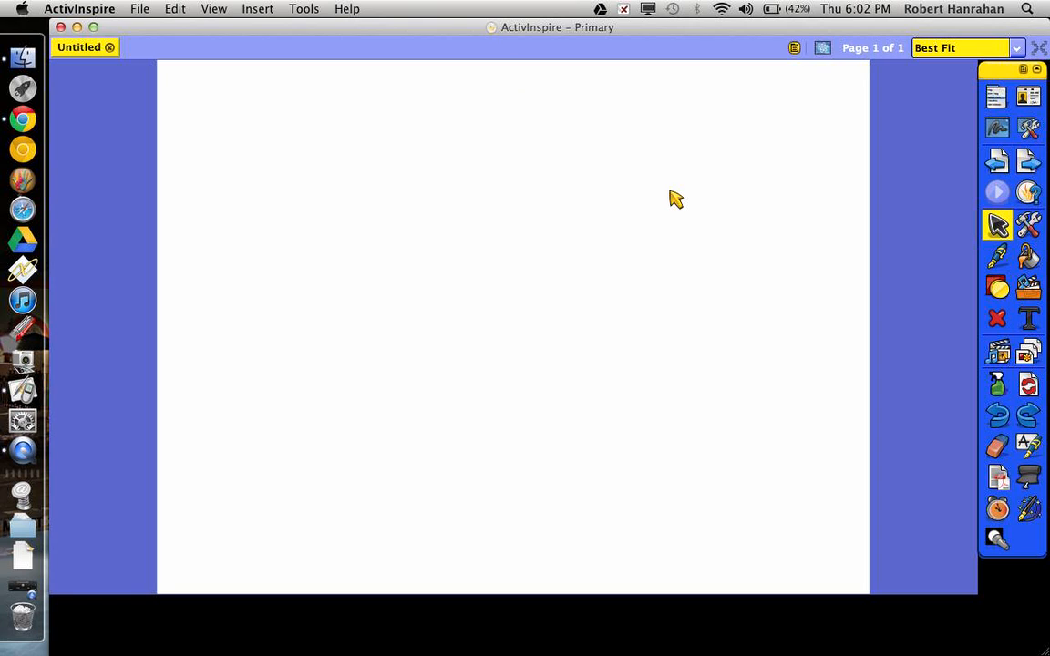
mouse_move(871, 377)
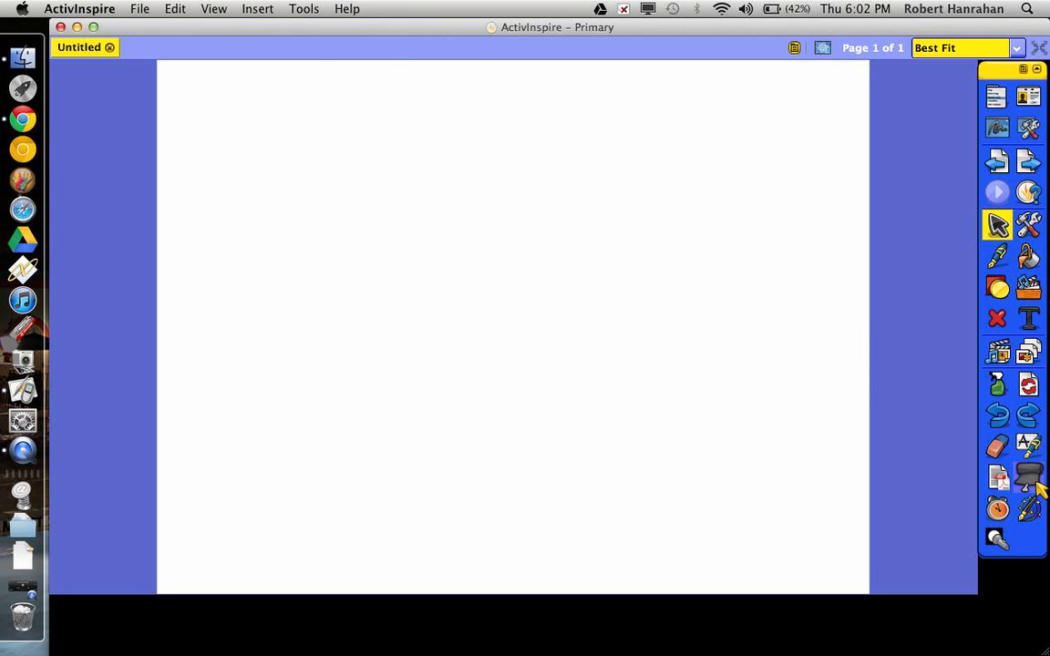
mouse_move(997, 538)
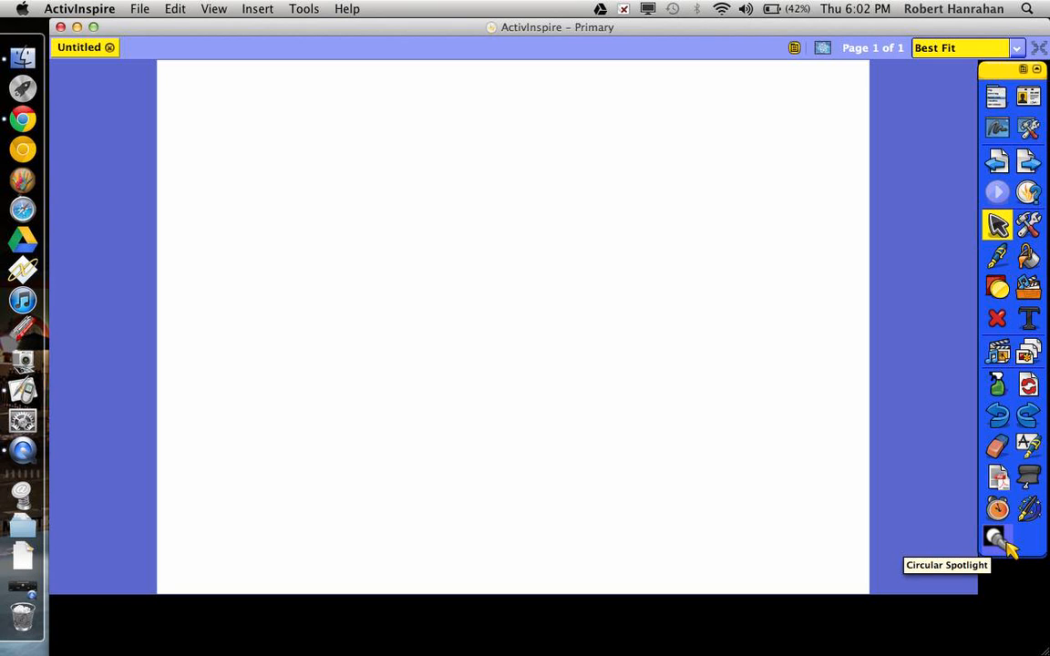
Add the Circular Spotlight command to the Main Toolbox through View > Customize
left_click(214, 8)
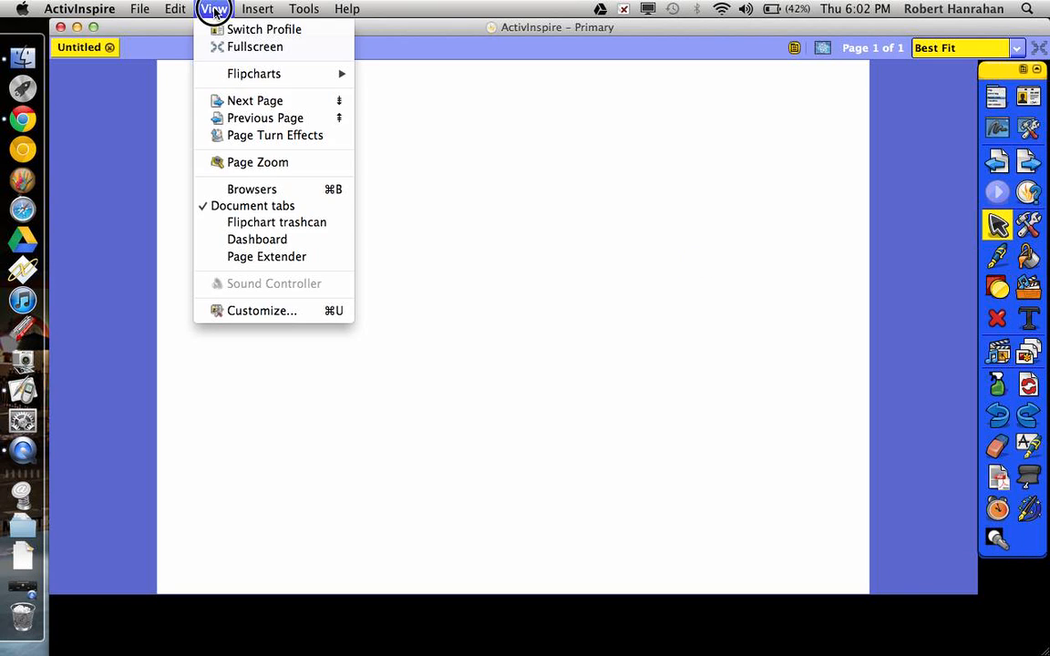
mouse_move(262, 310)
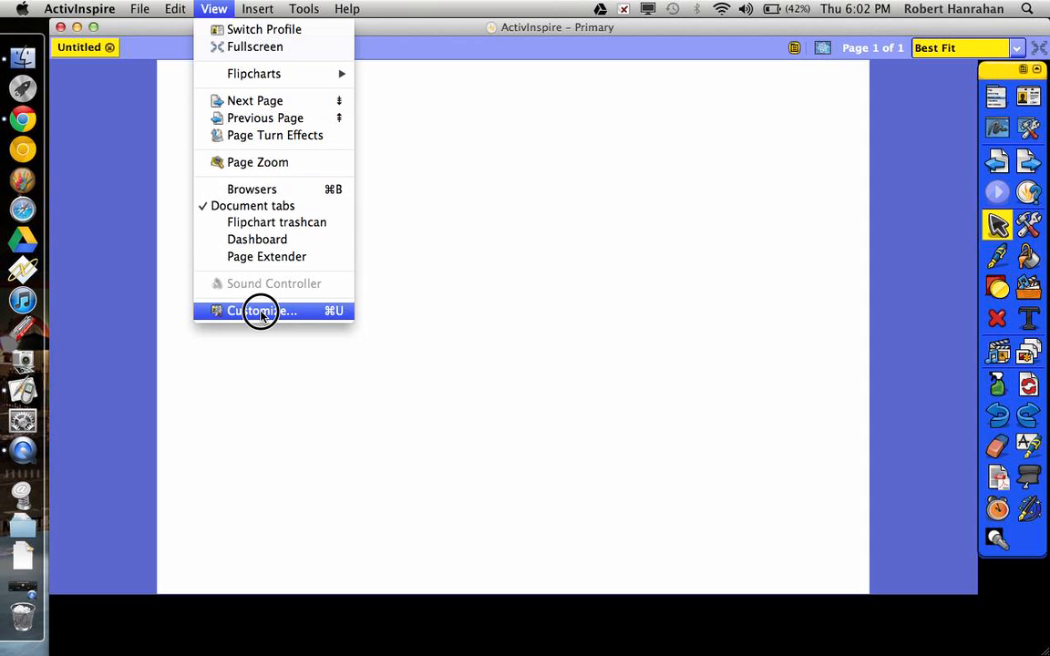
left_click(263, 310)
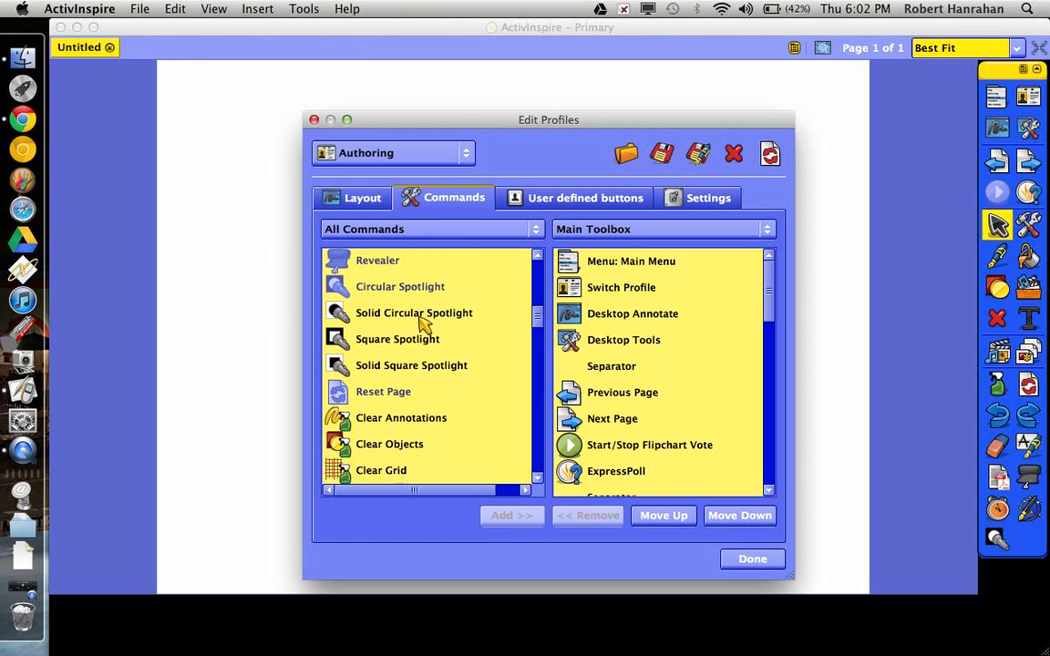
mouse_move(441, 363)
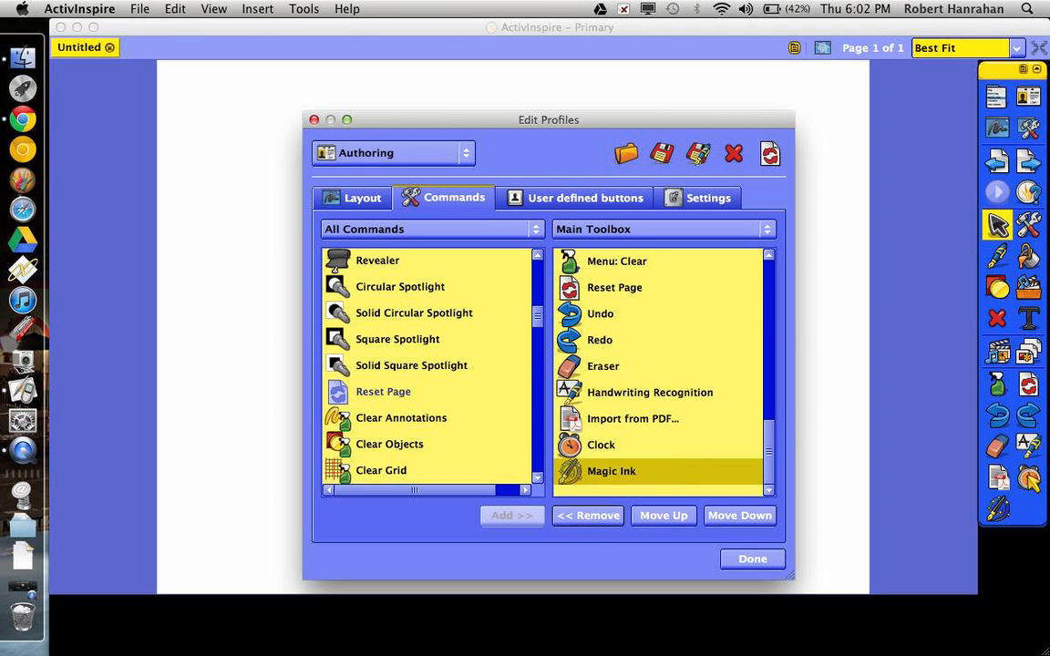
left_click(377, 260)
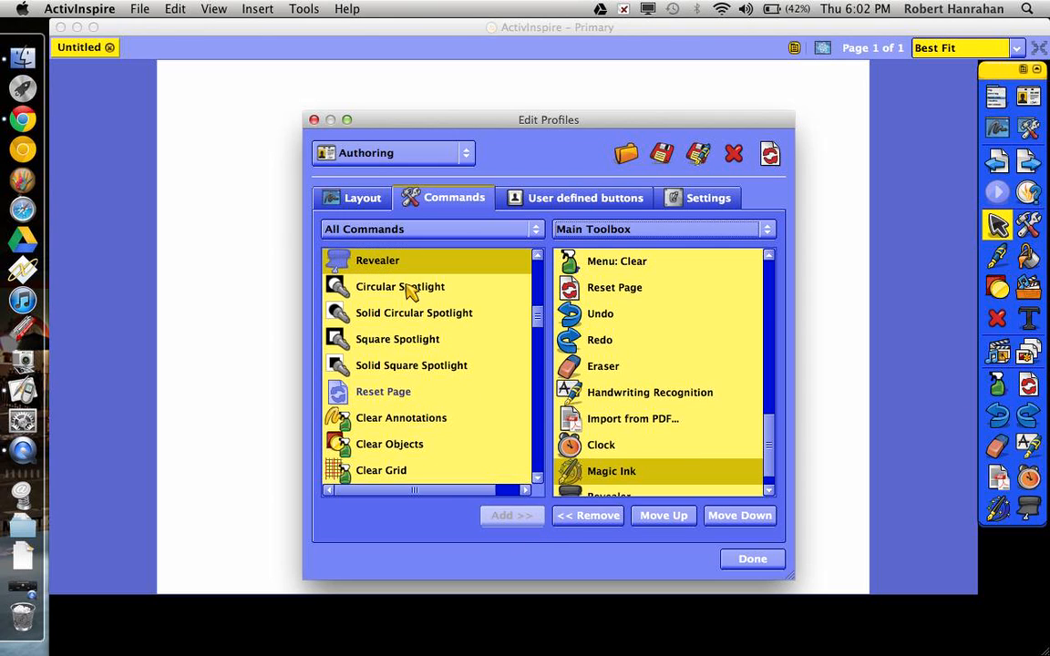
left_click(399, 286)
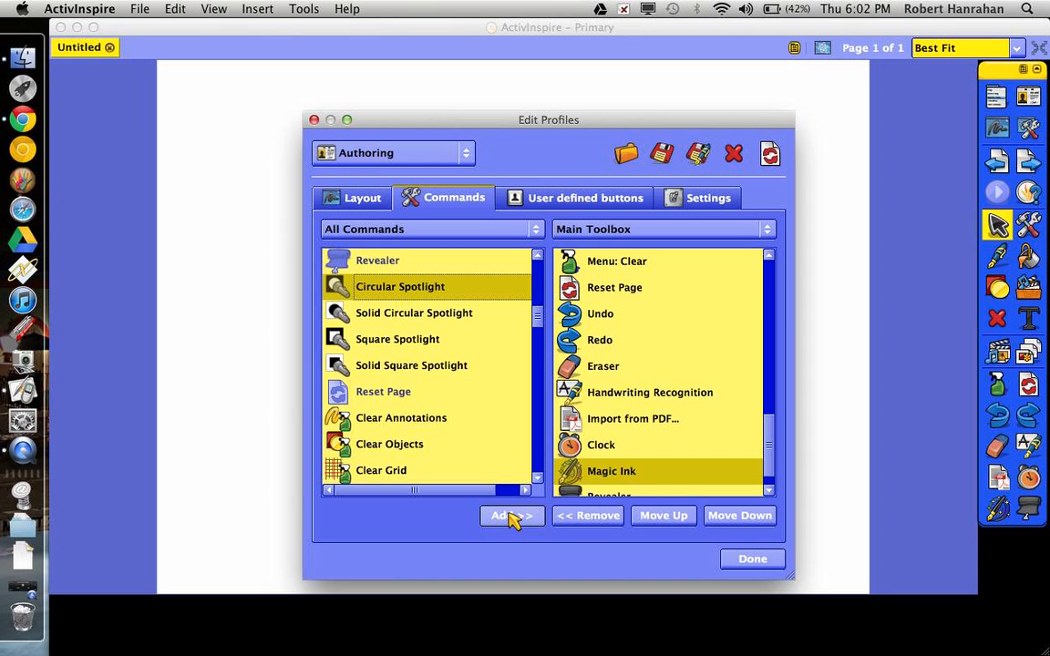
left_click(752, 558)
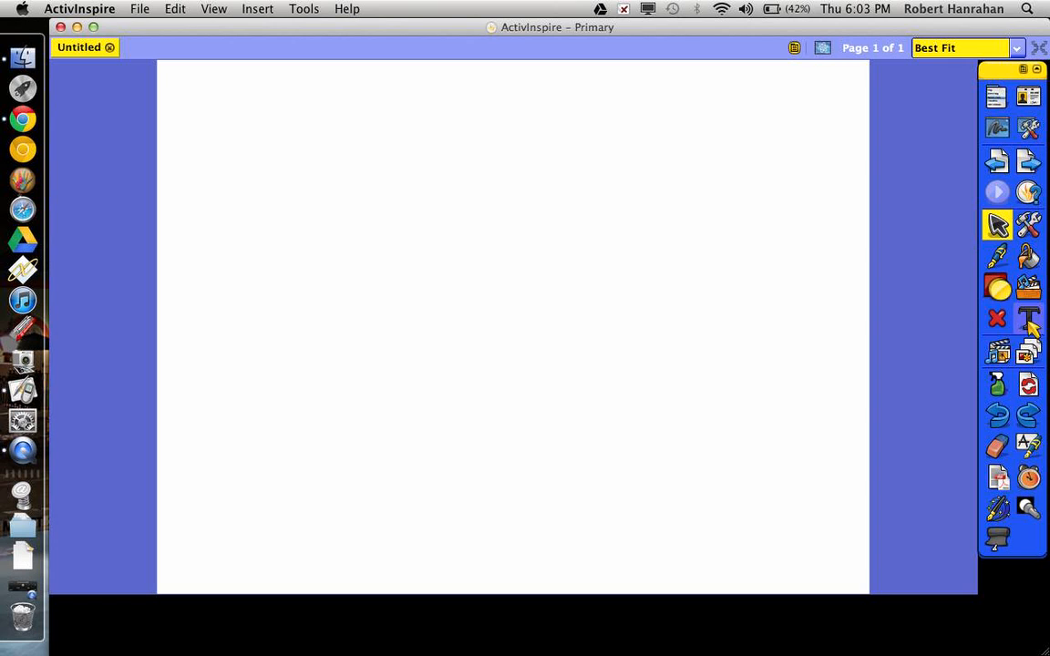
Write Chicago, Gangster and Alcohol in size-48 text stacked down the page
left_click(1028, 317)
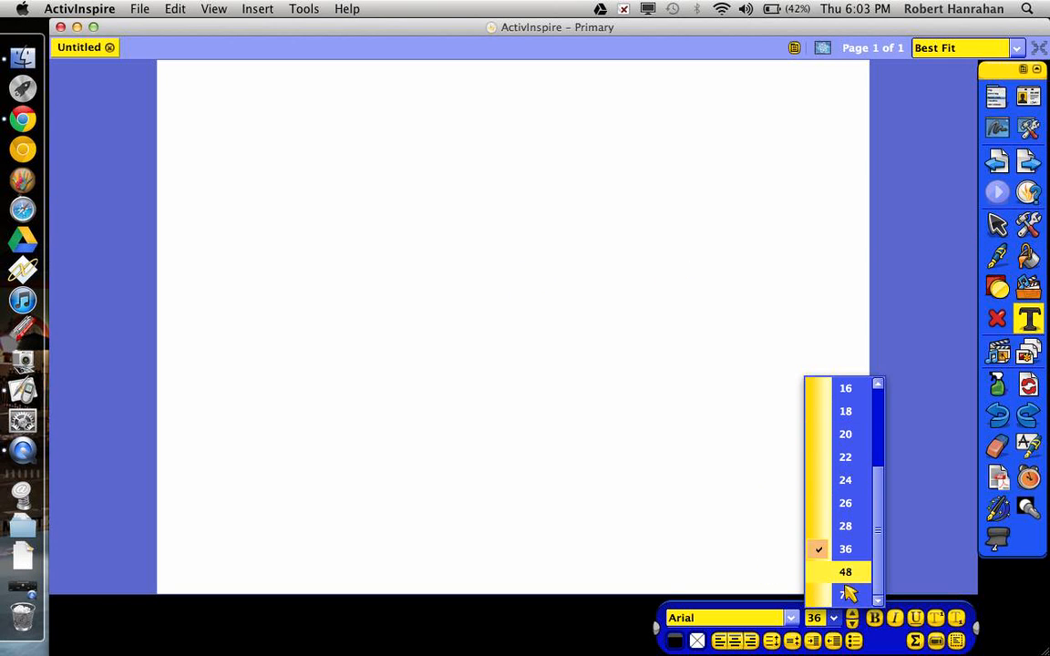
left_click(846, 572)
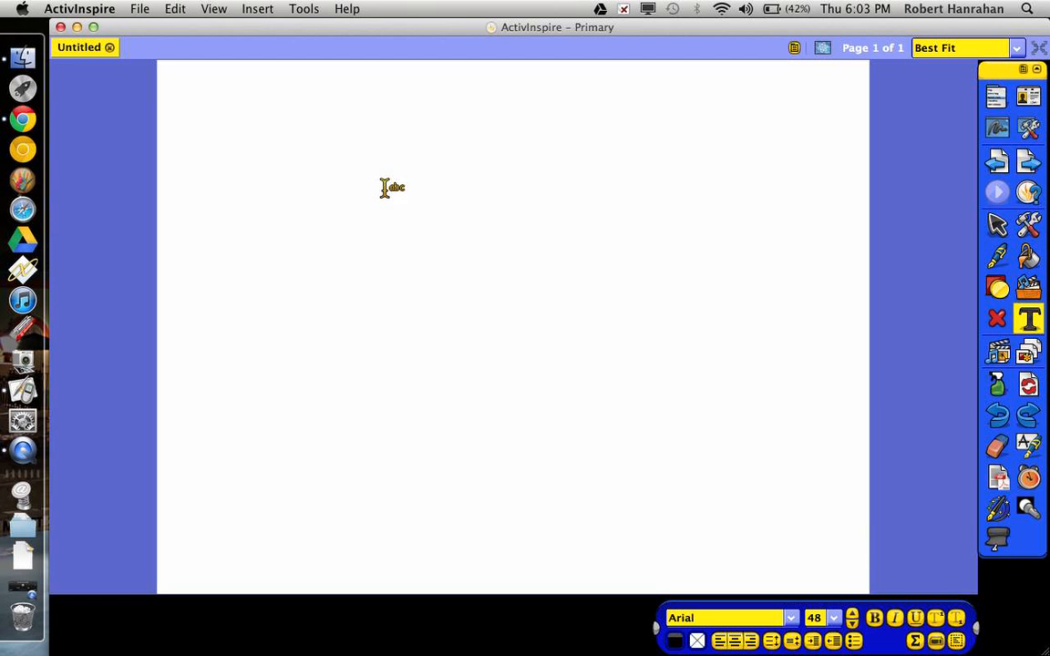
type("Chicago")
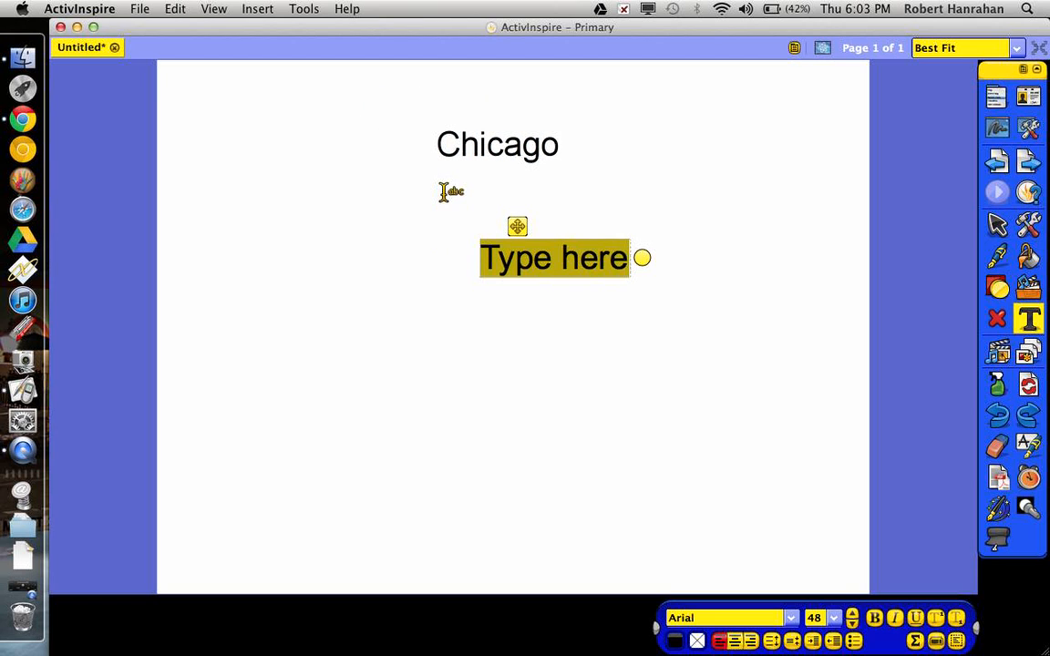
type("Gans")
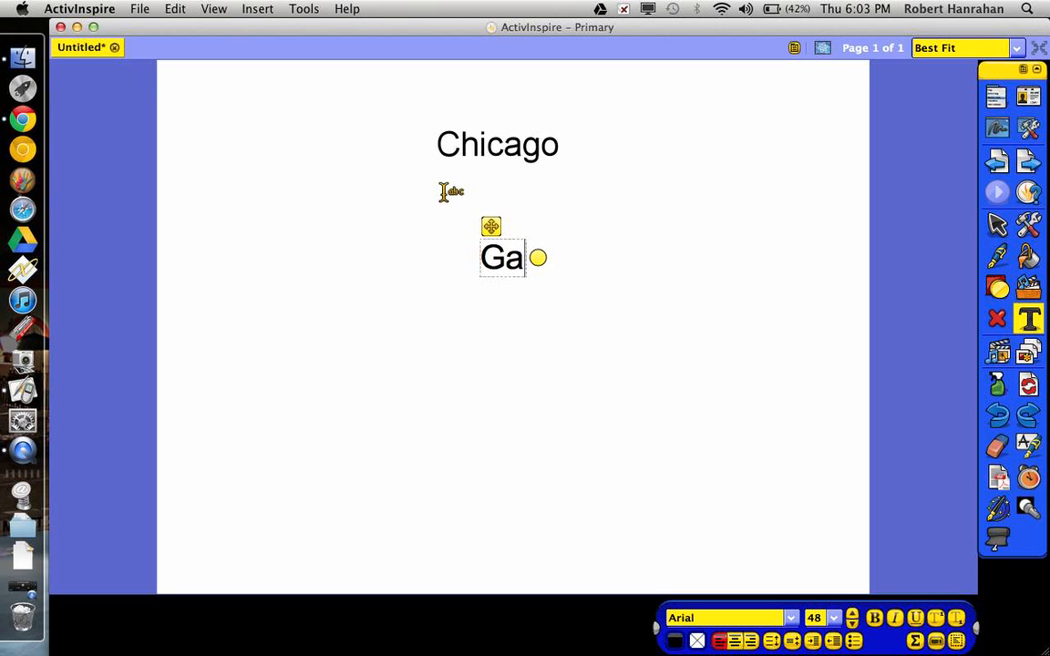
type("ngster")
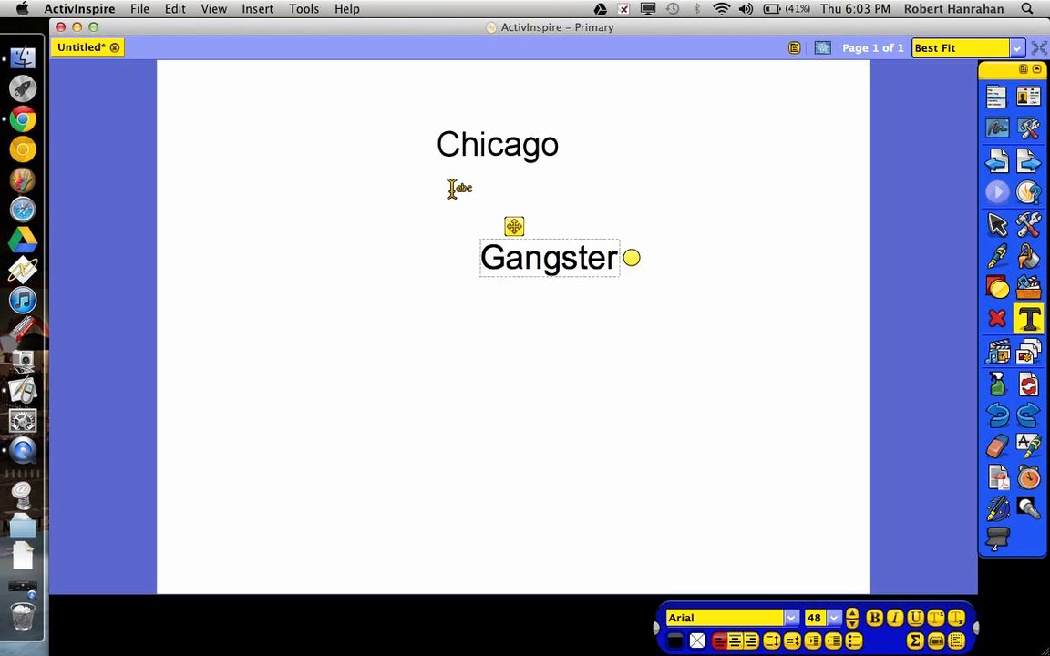
left_click_drag(514, 226, 467, 244)
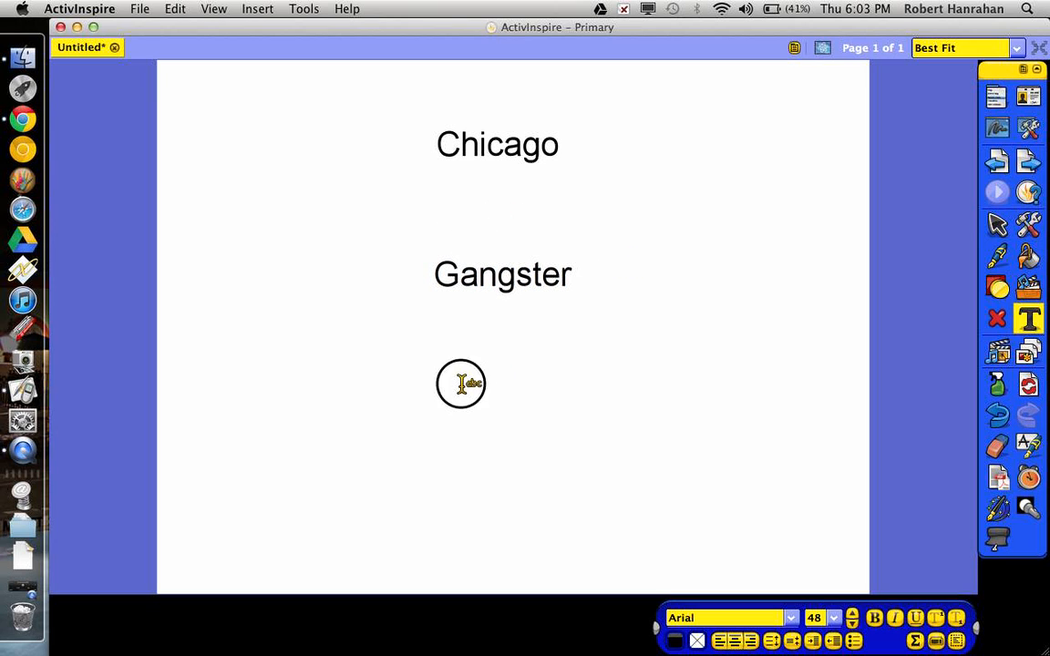
type("Alcohol")
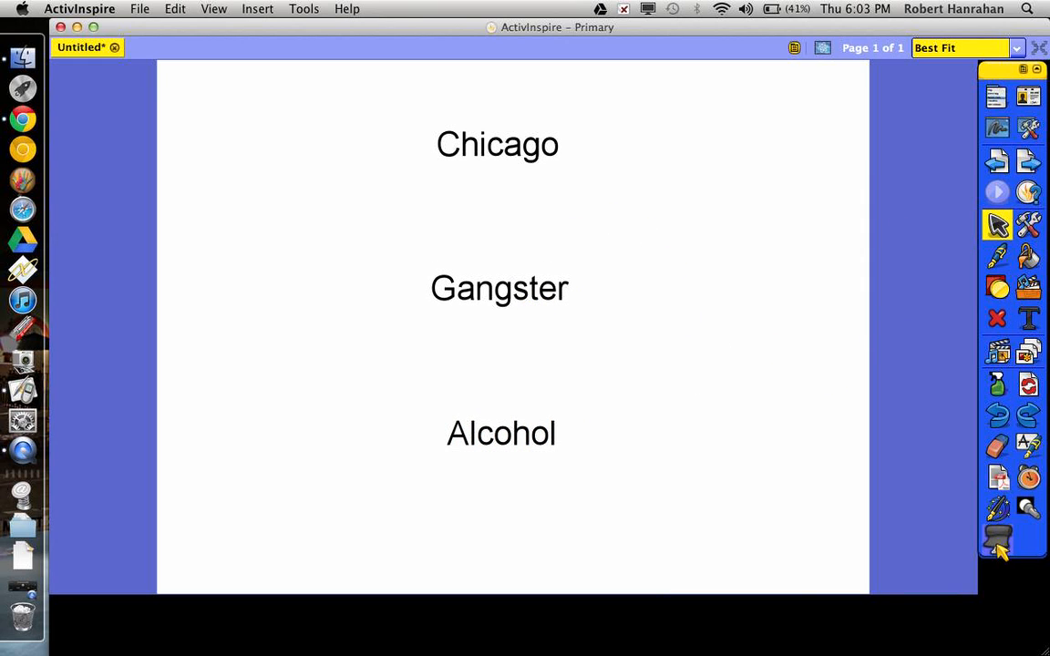
Nudge Gangster upward so the three words are evenly spaced
left_click(996, 538)
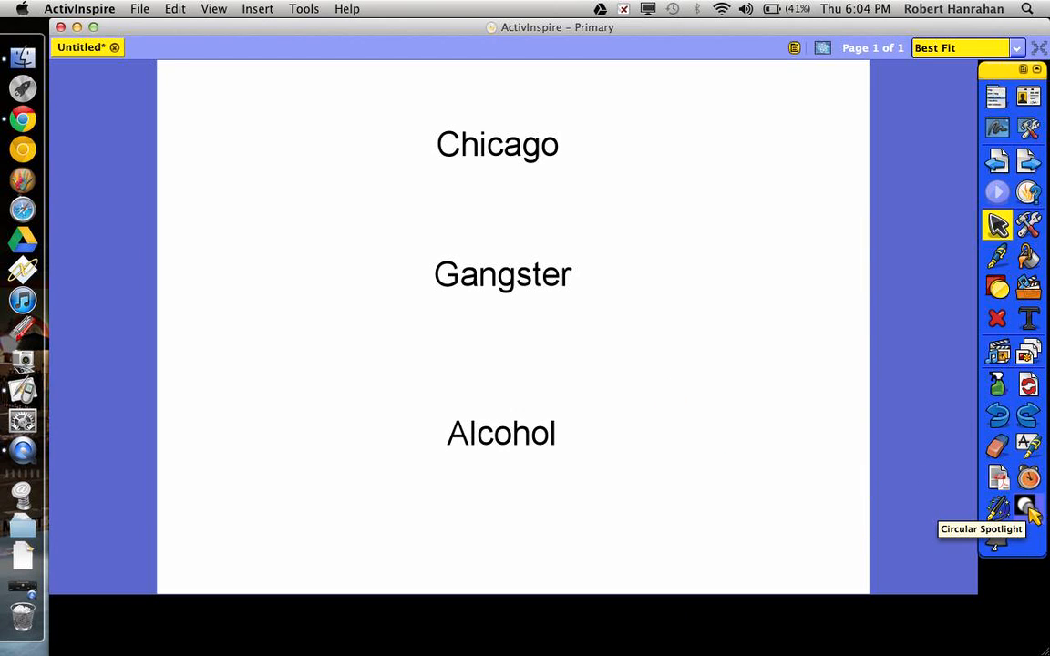
Black out the page with the circular spotlight and move it up to reveal Gangster
left_click(1028, 506)
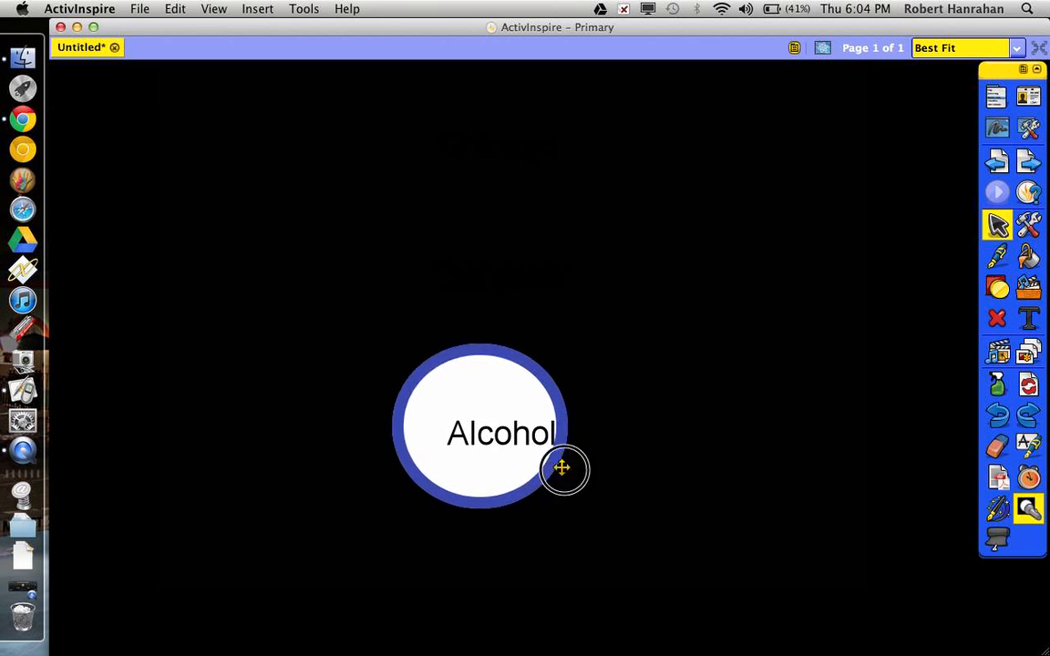
left_click_drag(562, 471, 545, 295)
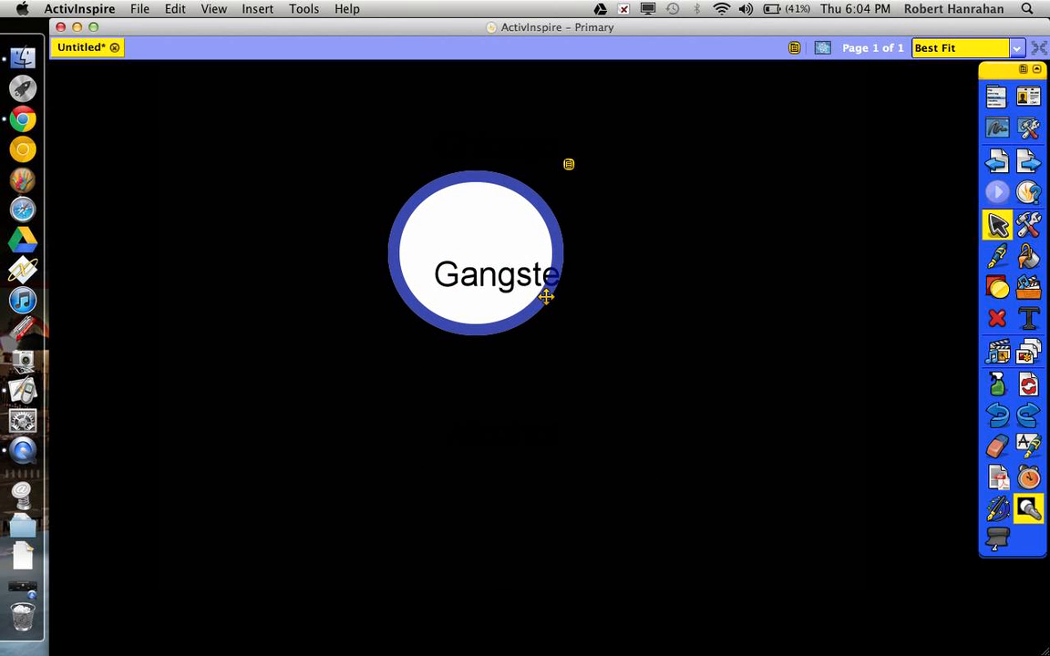